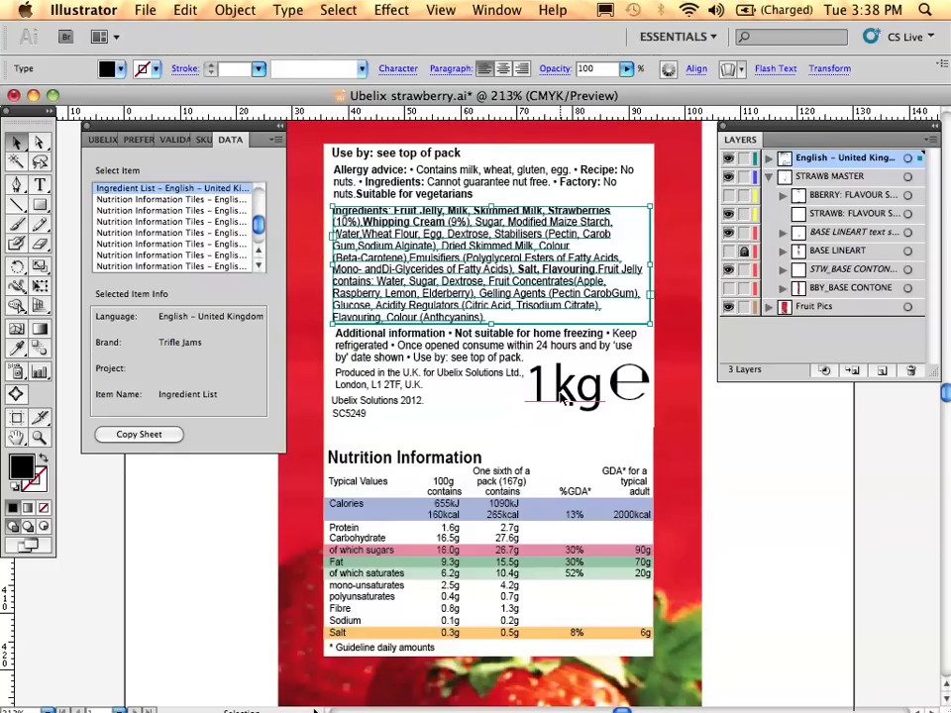
pyautogui.moveTo(235, 275)
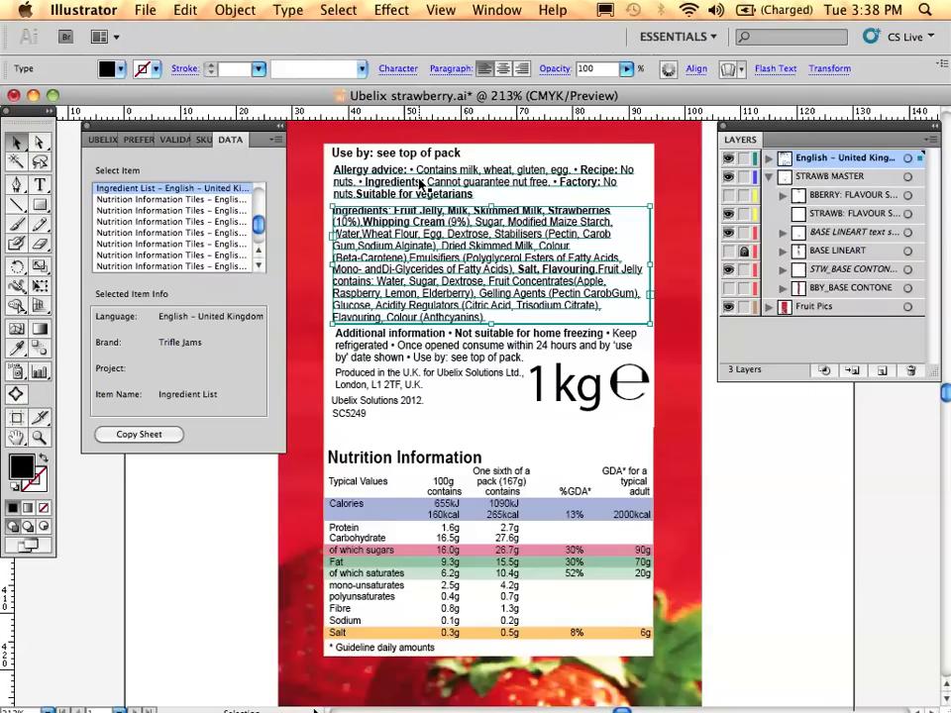
# Inspect the allergy advice and copyright items, then view the SKU settings bound to Blueberry – UBELIX.
pyautogui.click(168, 221)
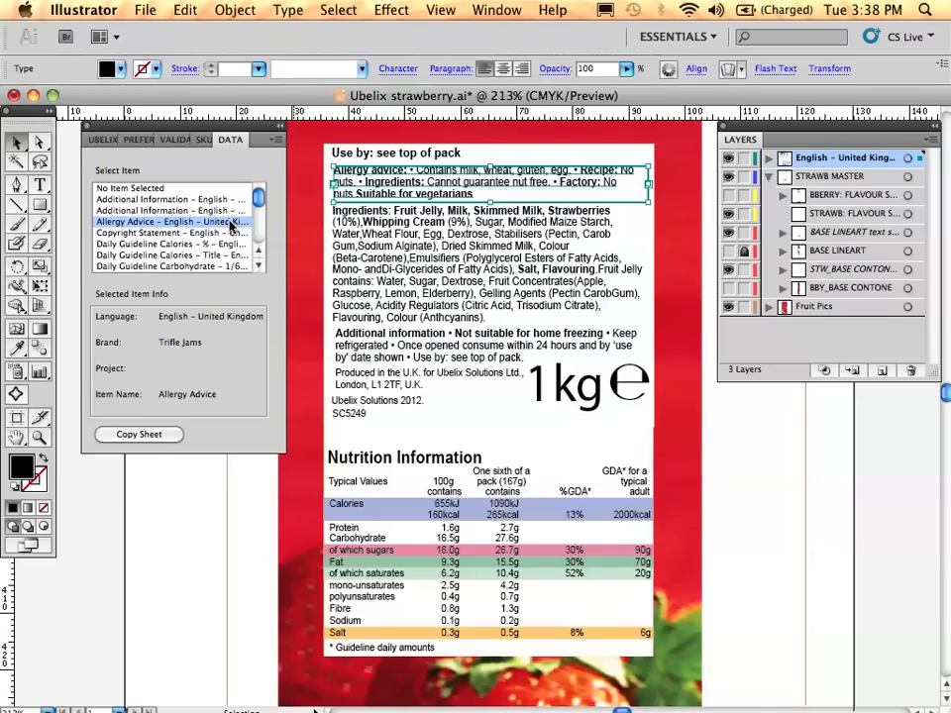
pyautogui.moveTo(166, 241)
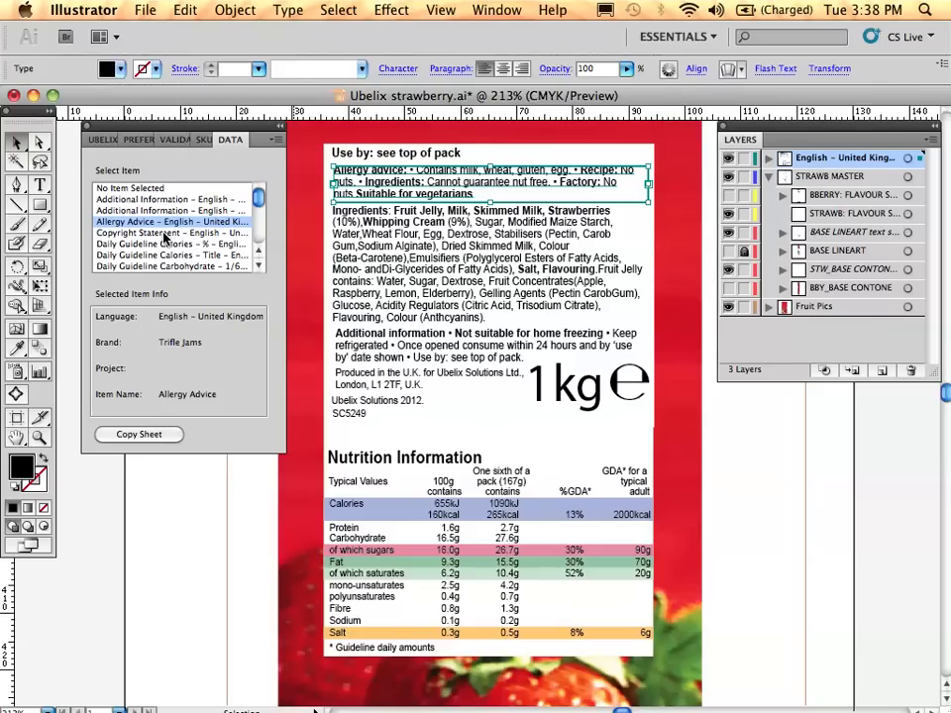
pyautogui.click(169, 232)
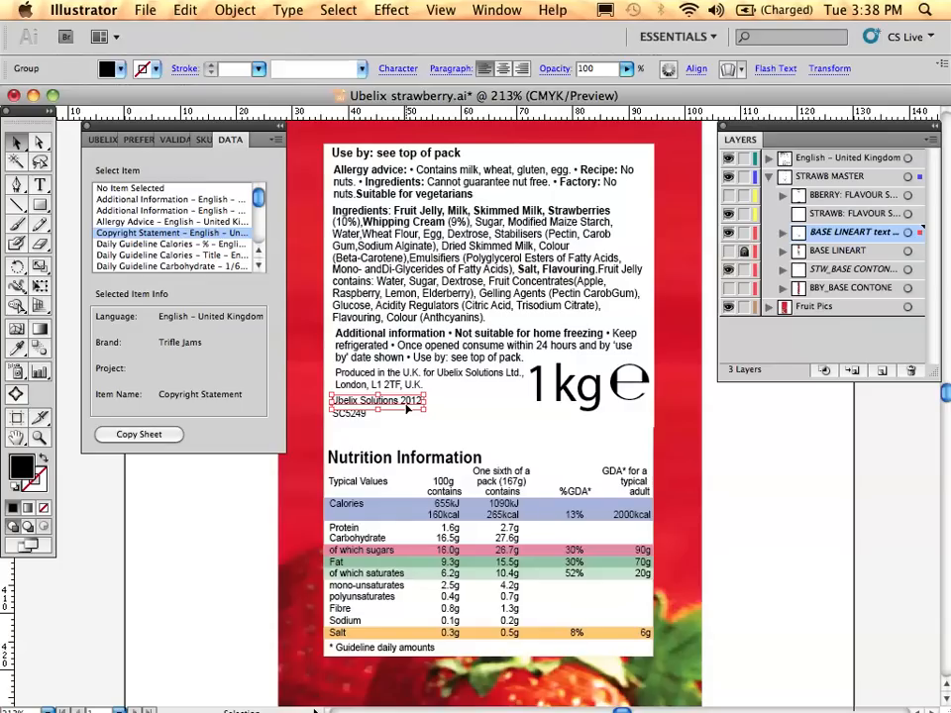
pyautogui.moveTo(297, 180)
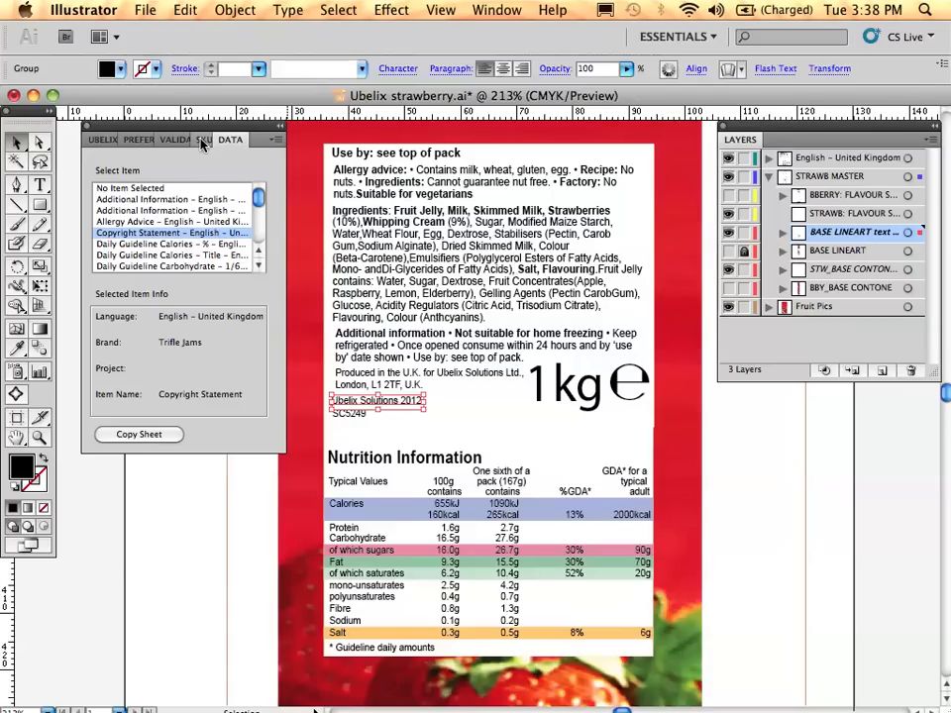
pyautogui.click(194, 139)
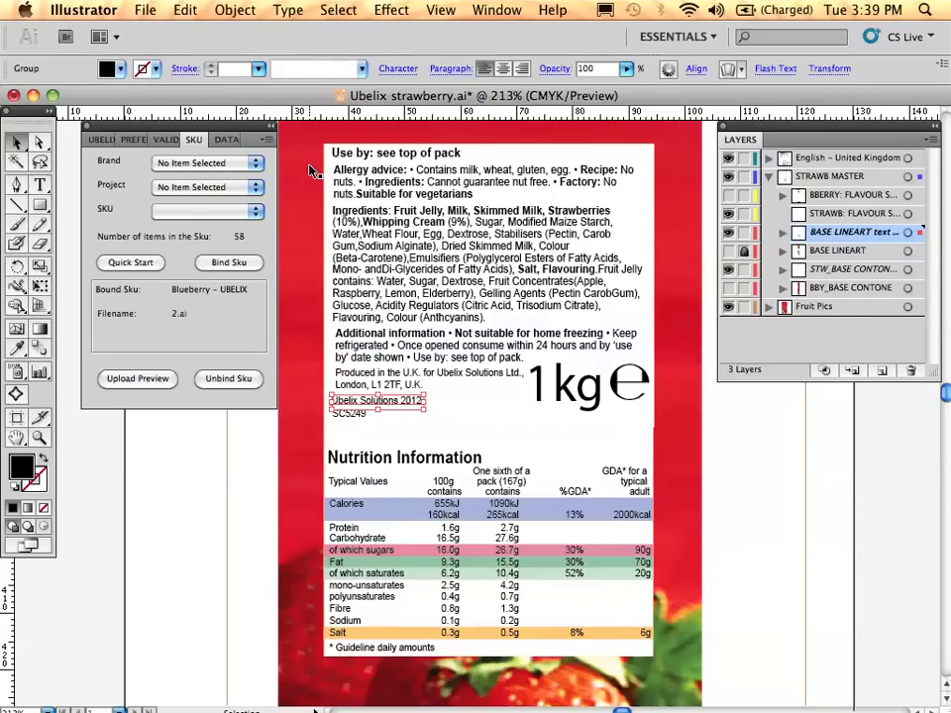
pyautogui.moveTo(287, 363)
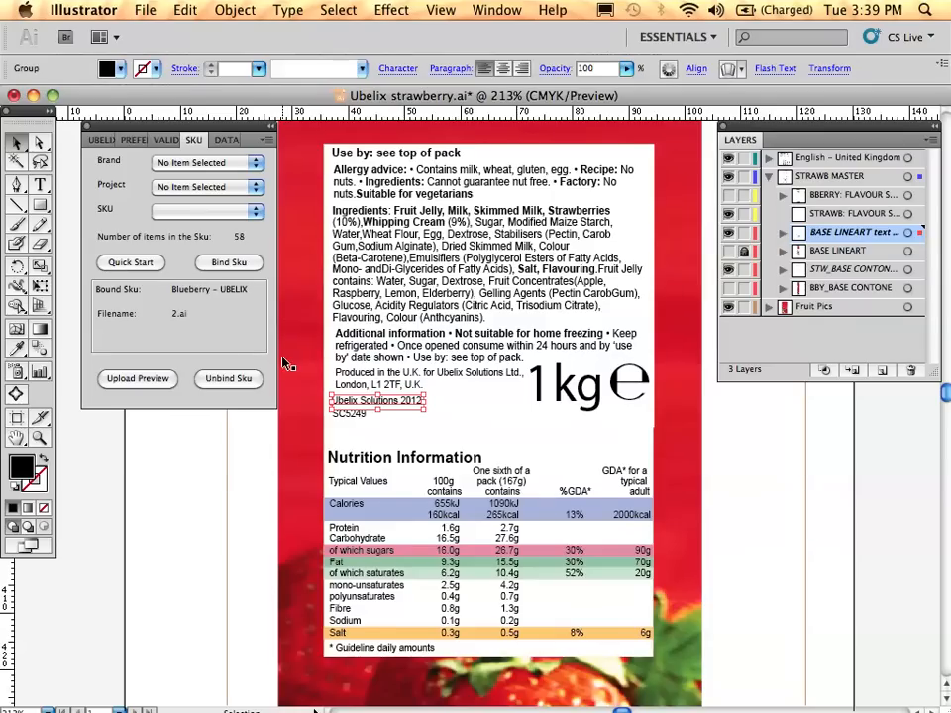
pyautogui.moveTo(298, 387)
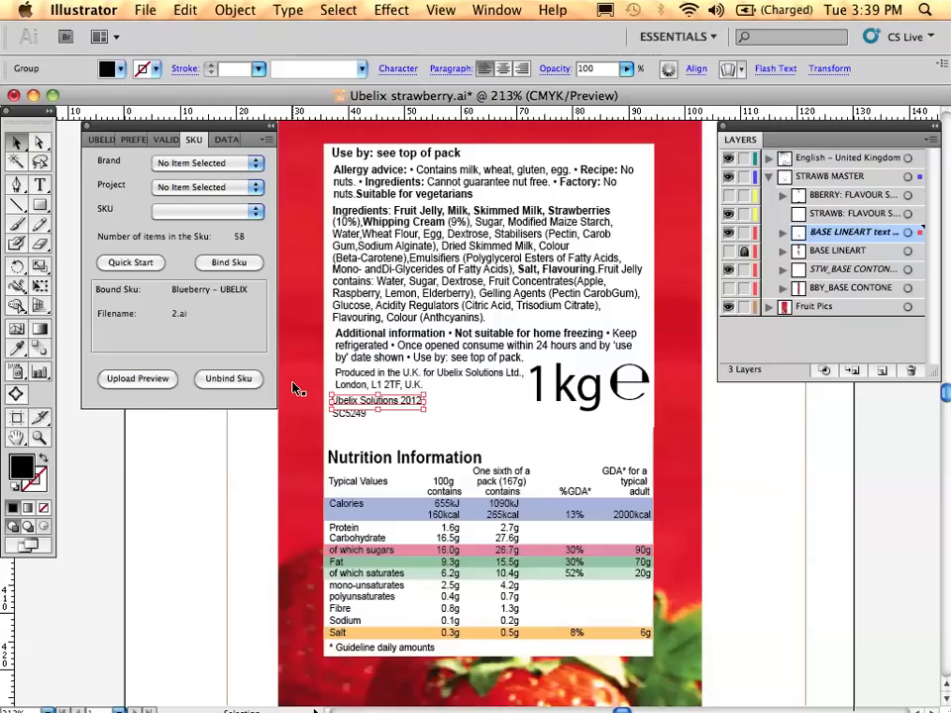
pyautogui.moveTo(272, 184)
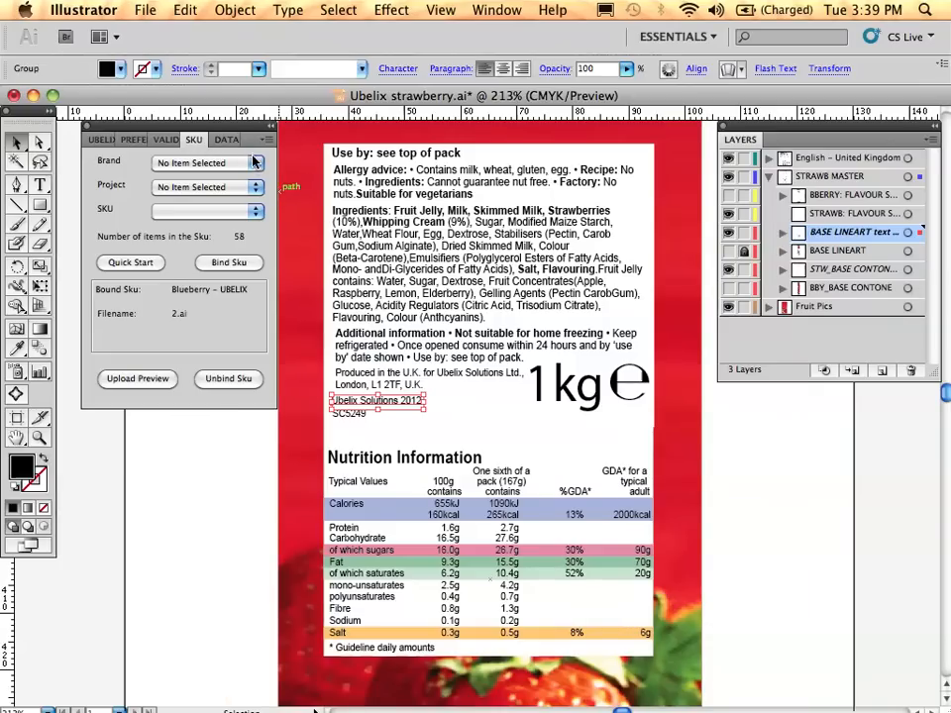
# Choose brand Trifle Jams, project Jams and SKU Blueberry – UBELIX from the dropdowns.
pyautogui.click(255, 161)
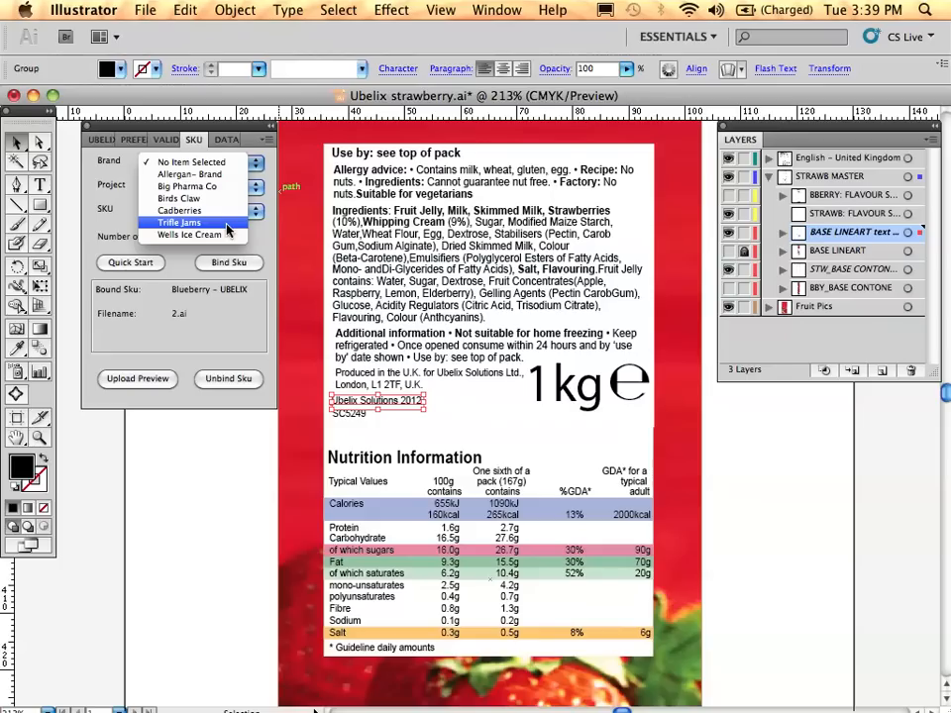
pyautogui.click(179, 222)
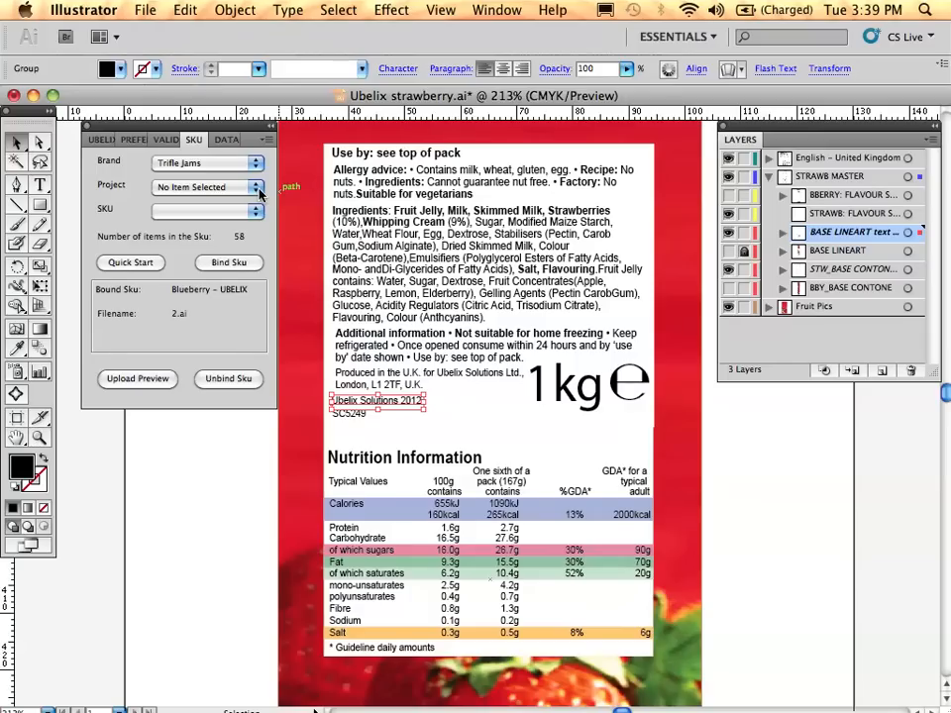
pyautogui.click(254, 187)
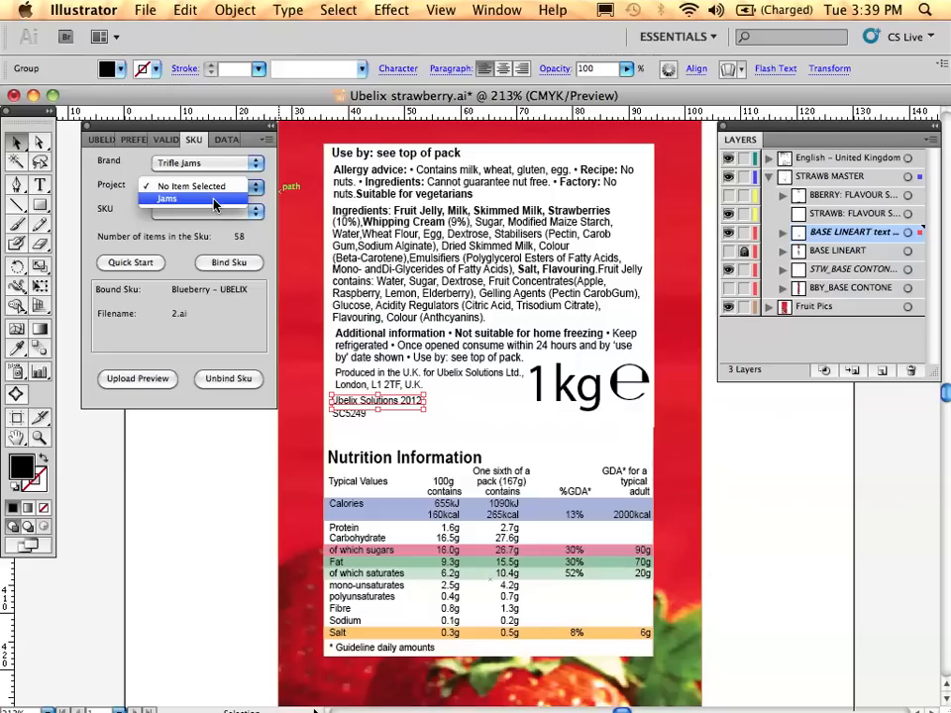
pyautogui.click(166, 198)
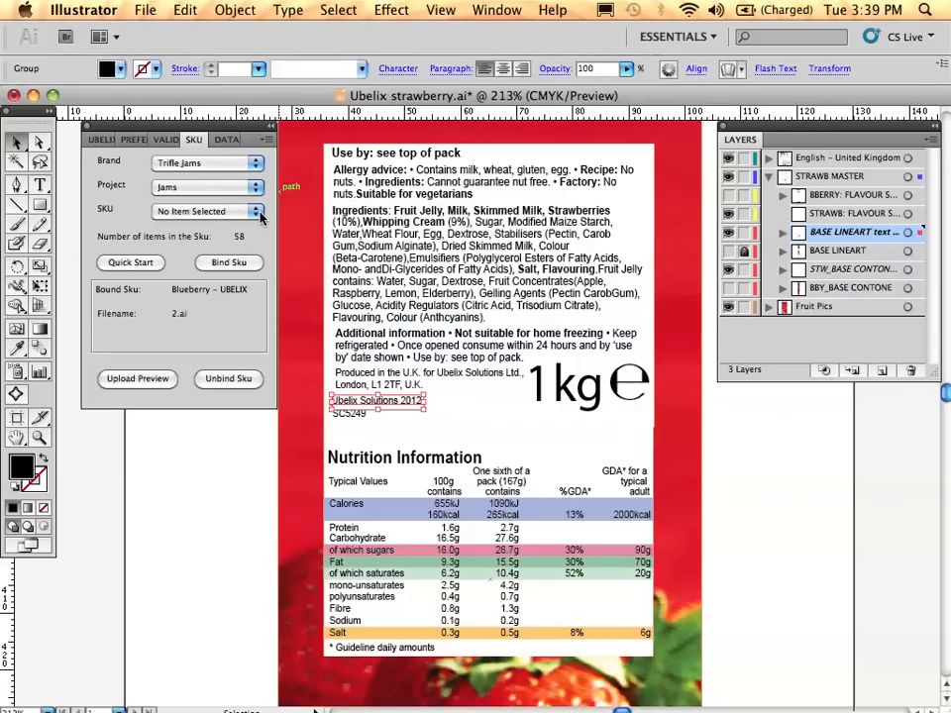
pyautogui.click(253, 211)
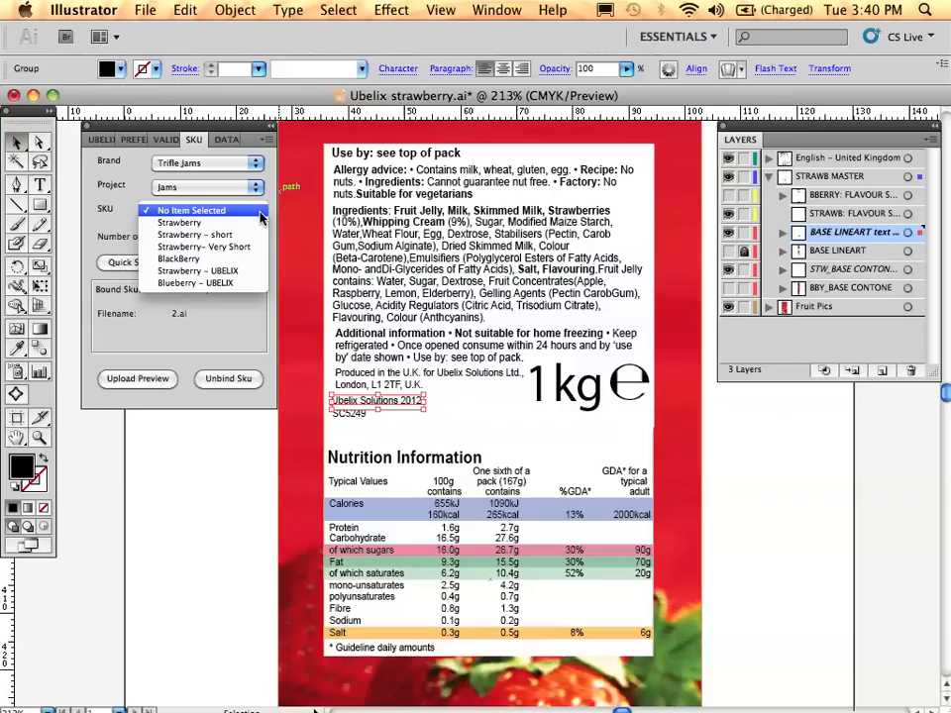
pyautogui.moveTo(193, 283)
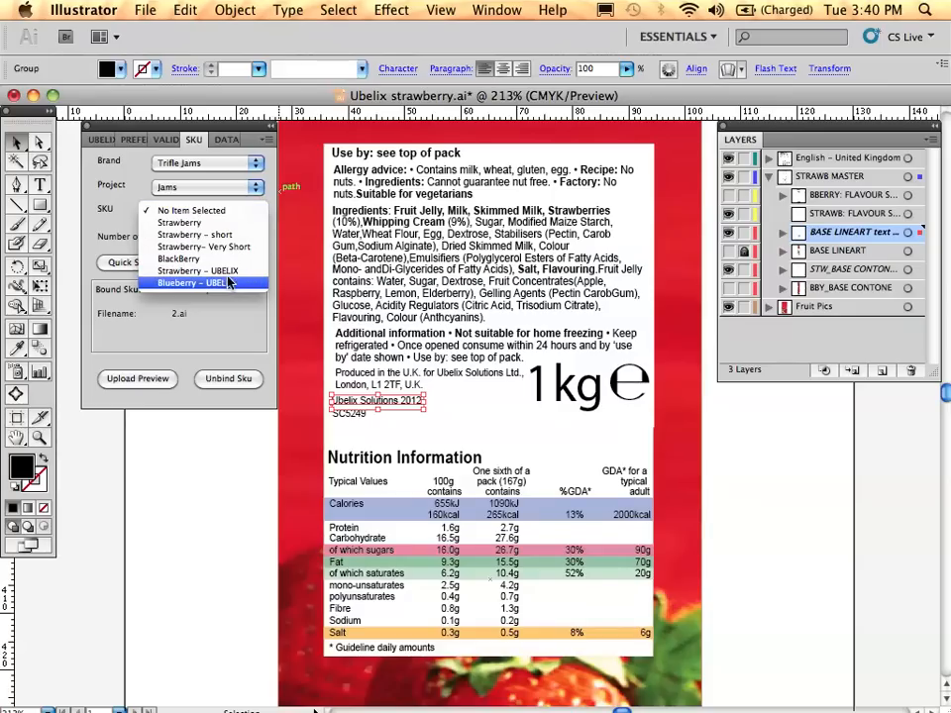
pyautogui.click(188, 283)
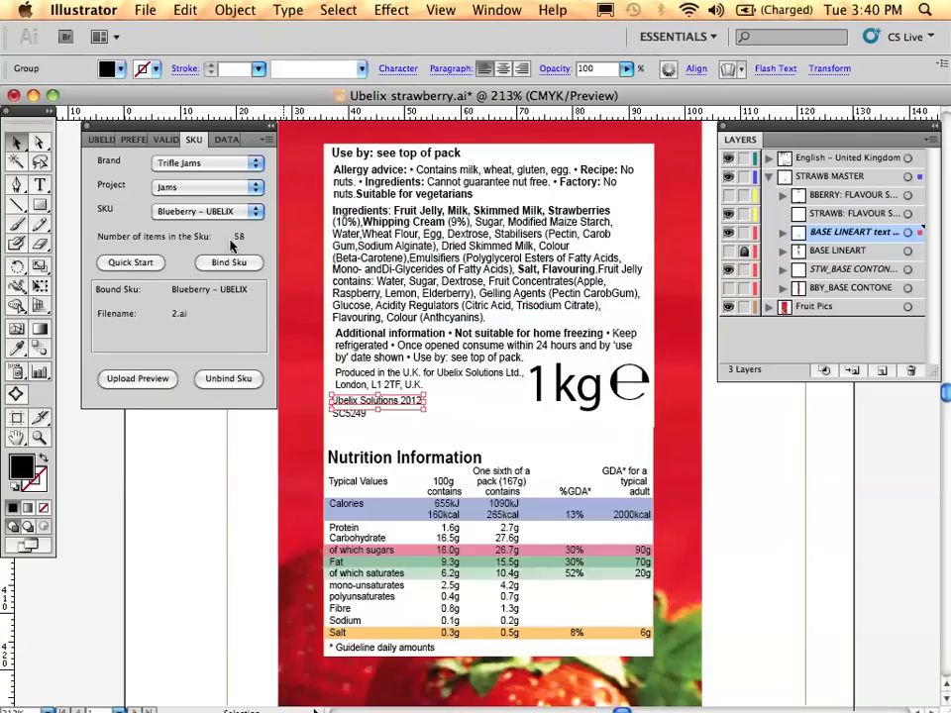
pyautogui.moveTo(248, 244)
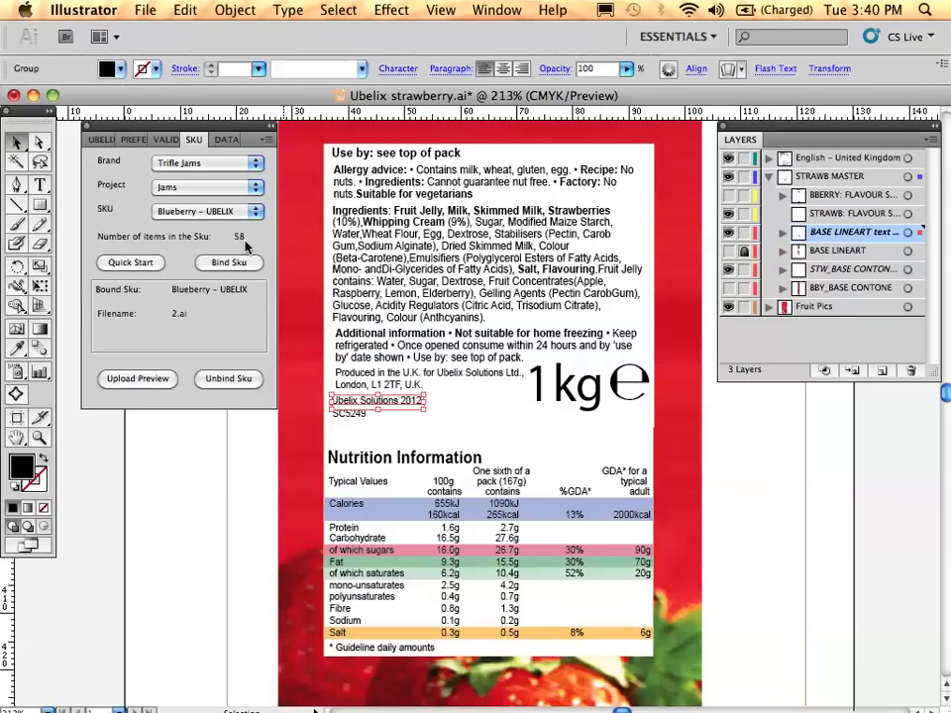
pyautogui.moveTo(913, 307)
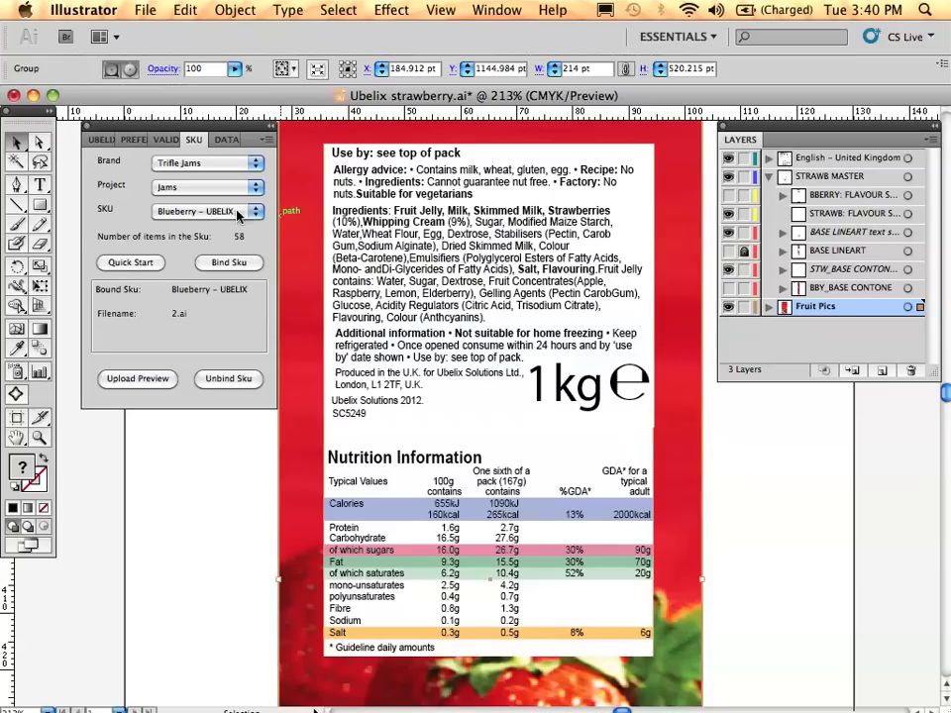
pyautogui.moveTo(130, 269)
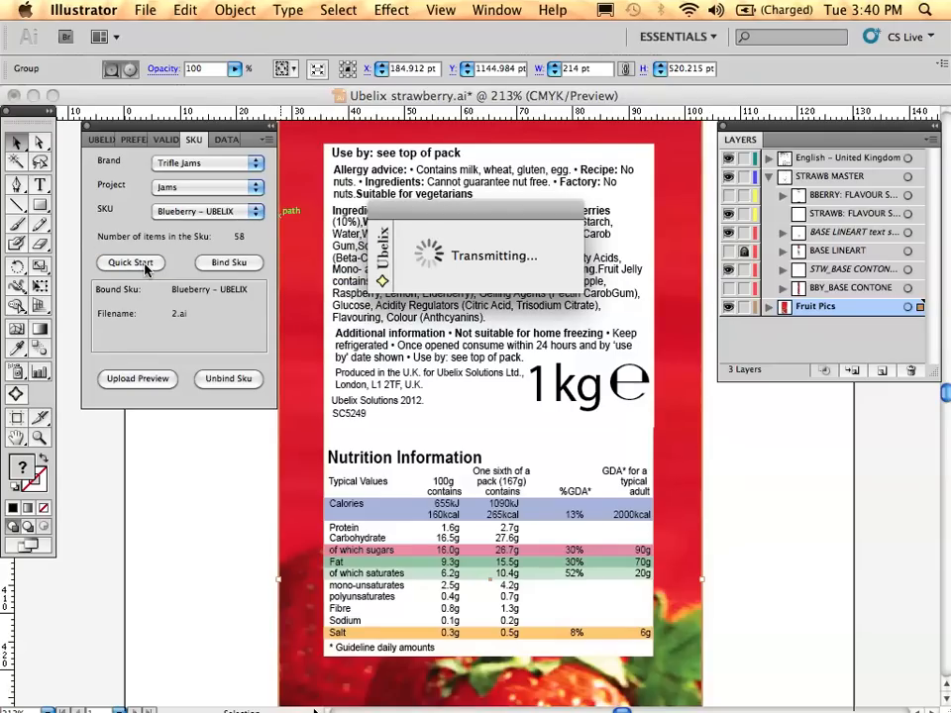
# Run Quick Start and confirm binding Blueberry – UBELIX to this file, regenerating the label.
pyautogui.click(229, 263)
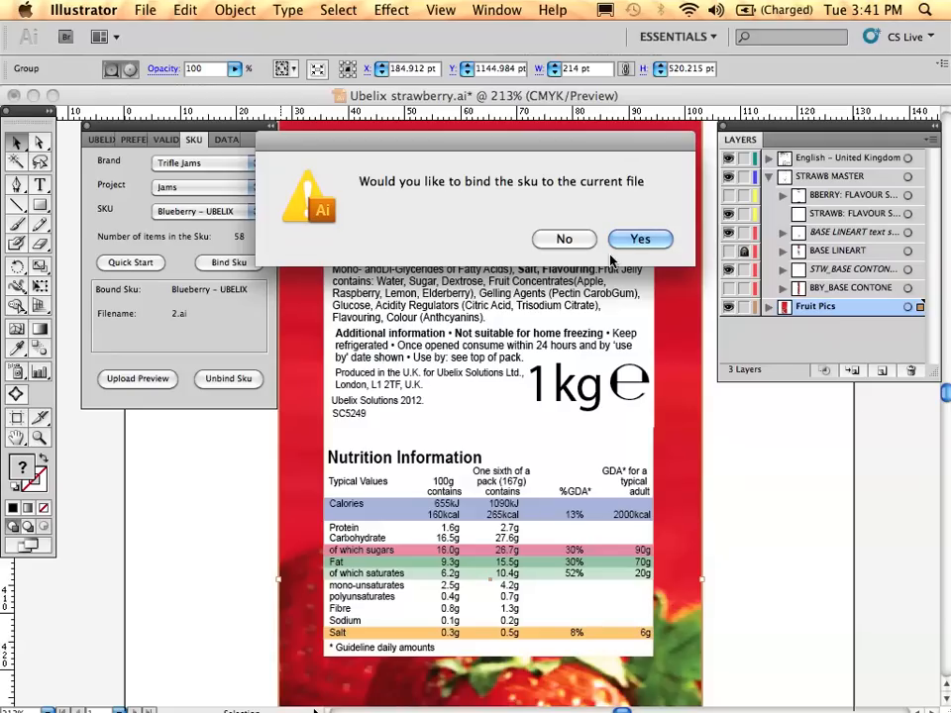
pyautogui.click(640, 239)
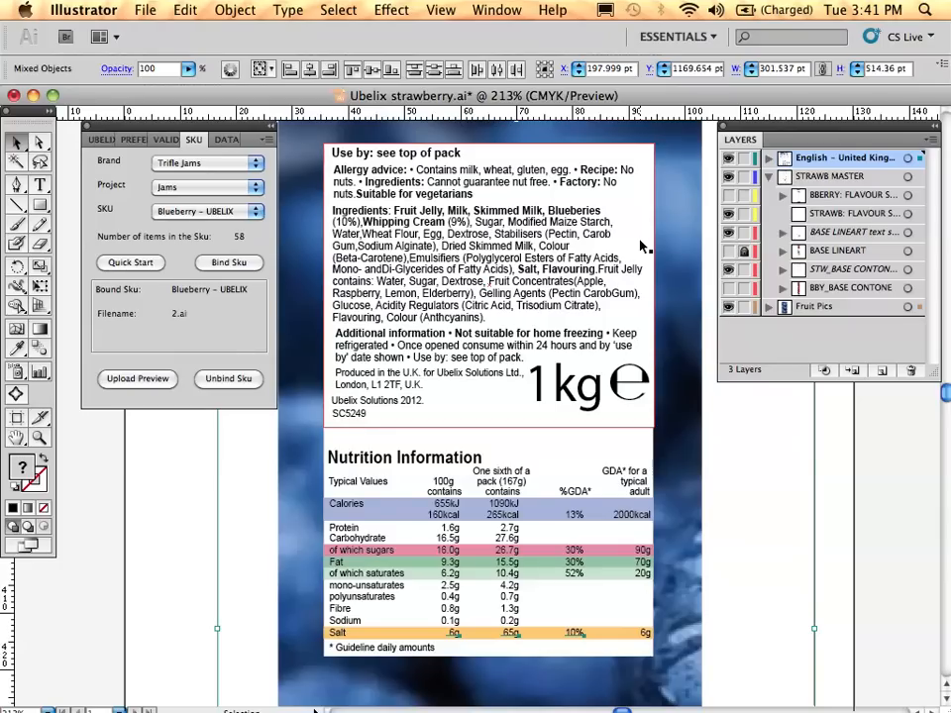
pyautogui.moveTo(606, 394)
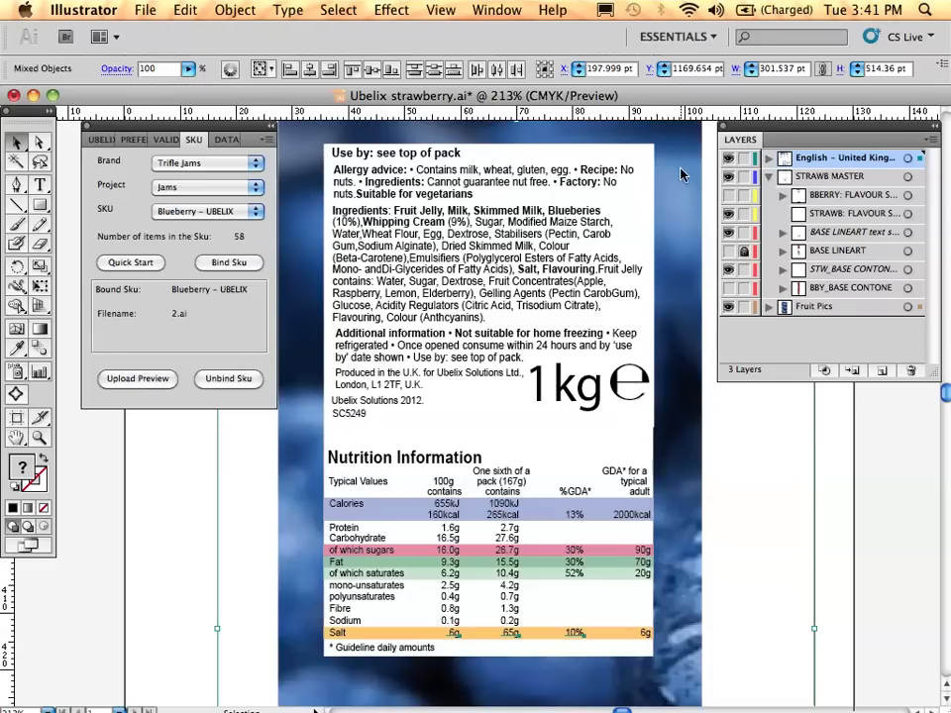
pyautogui.moveTo(689, 440)
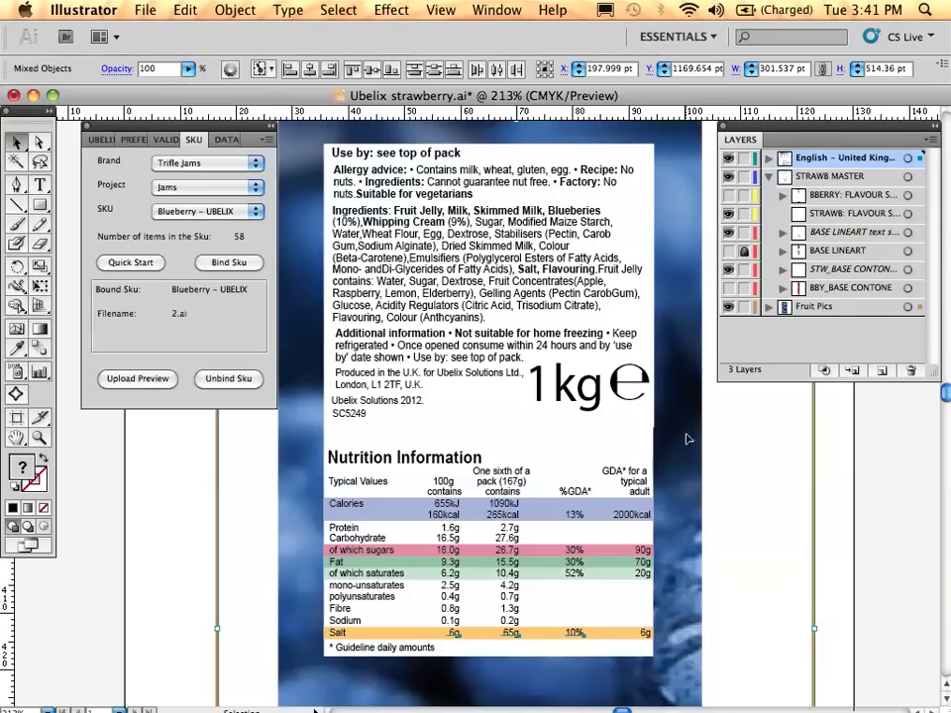
pyautogui.moveTo(676, 555)
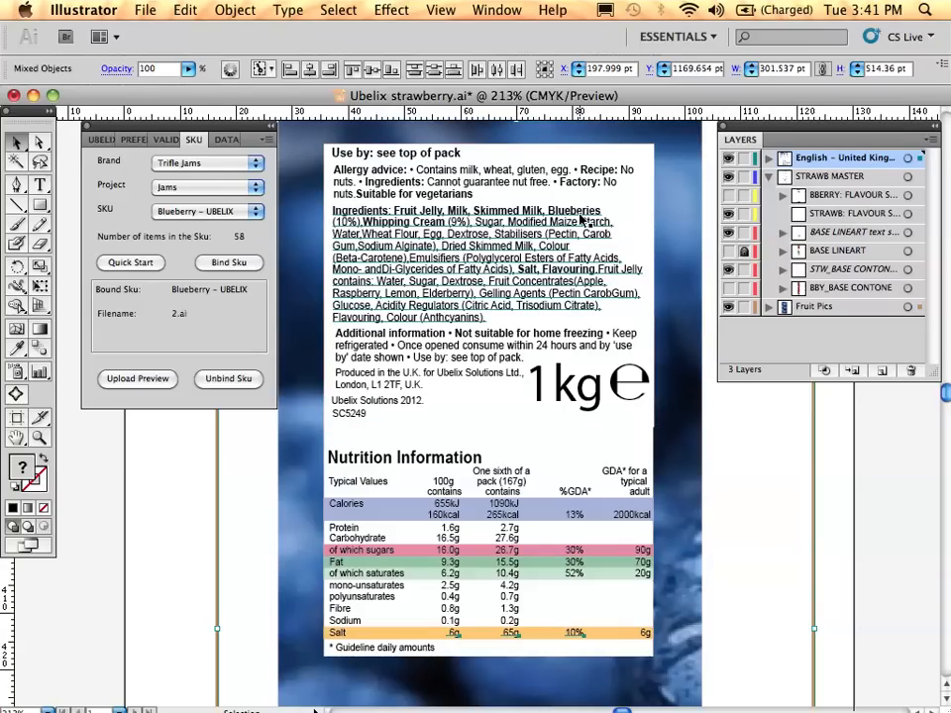
pyautogui.click(485, 262)
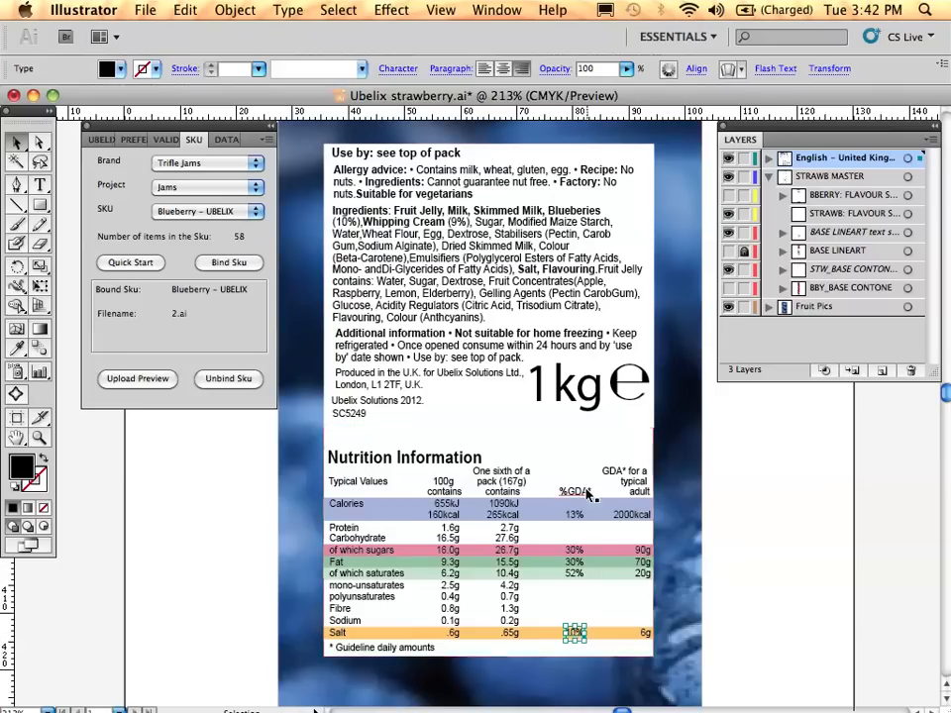
pyautogui.moveTo(582, 465)
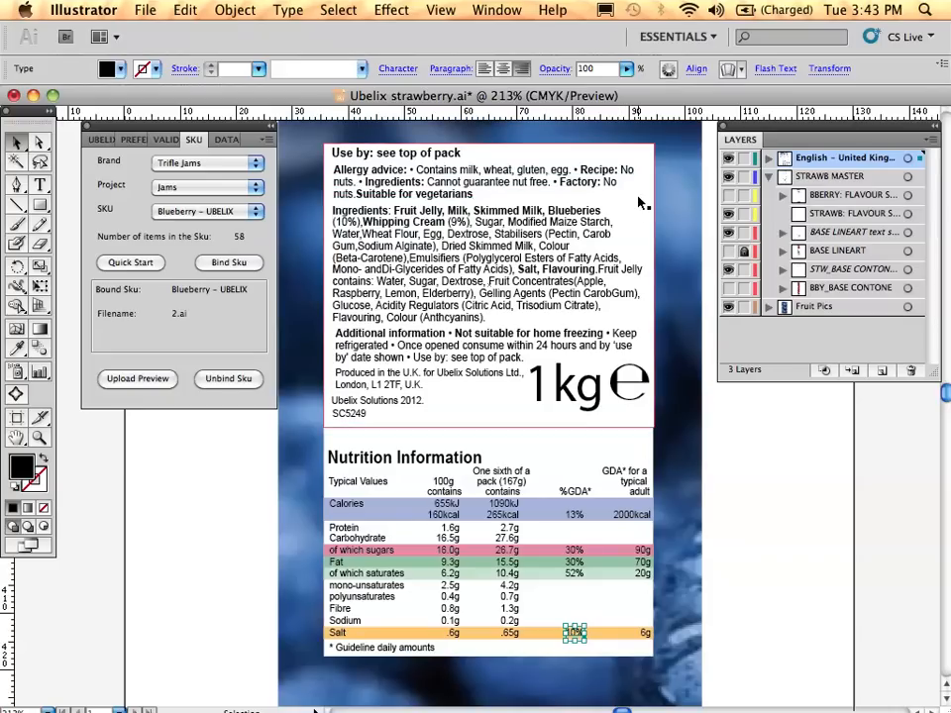
pyautogui.moveTo(679, 213)
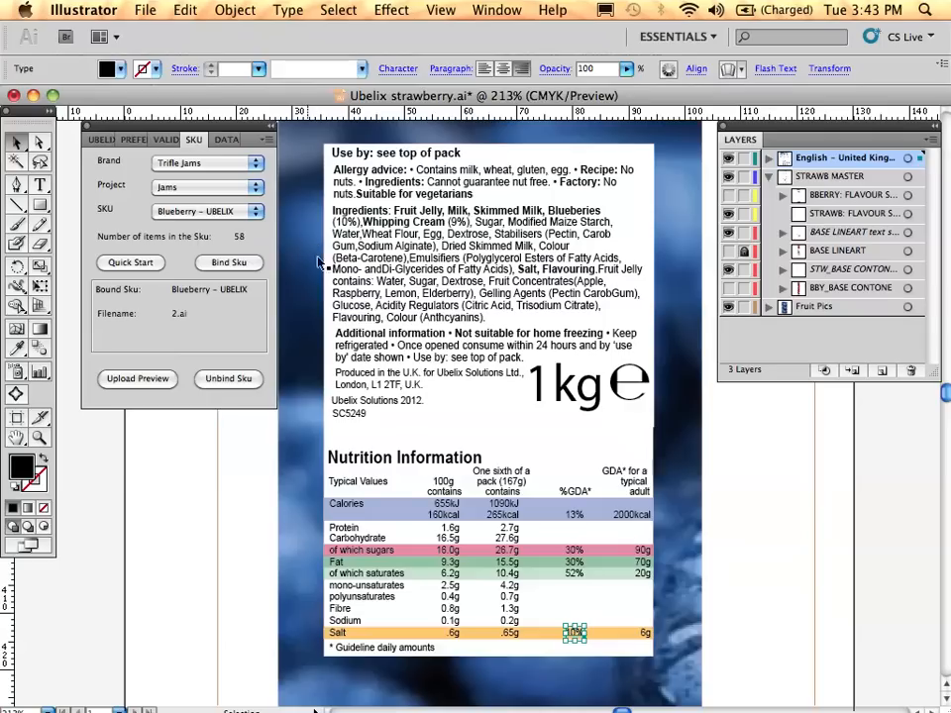
pyautogui.moveTo(456, 642)
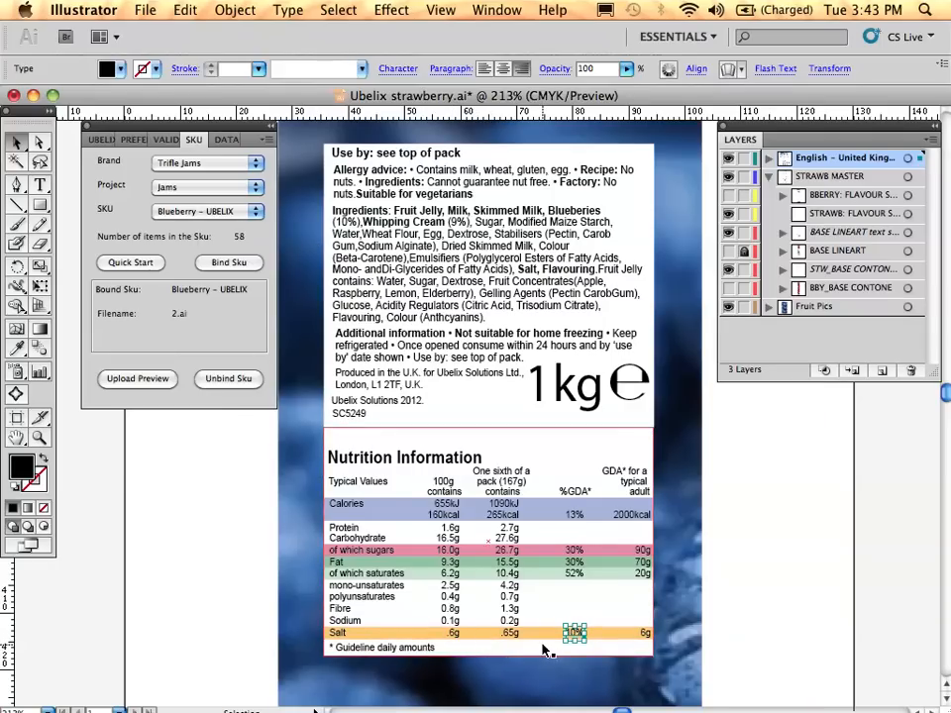
pyautogui.click(535, 644)
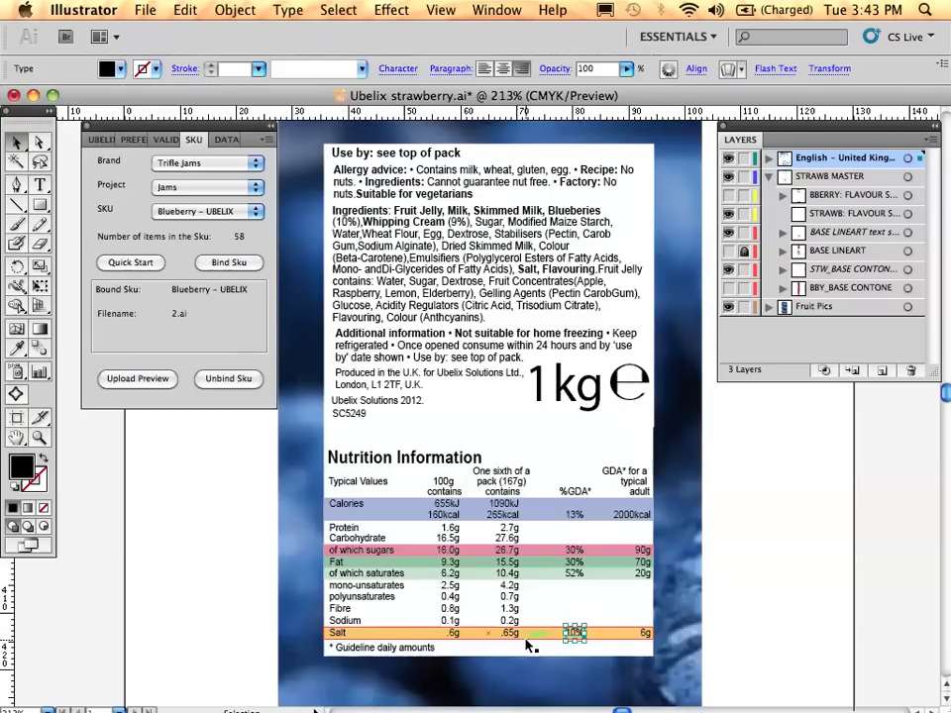